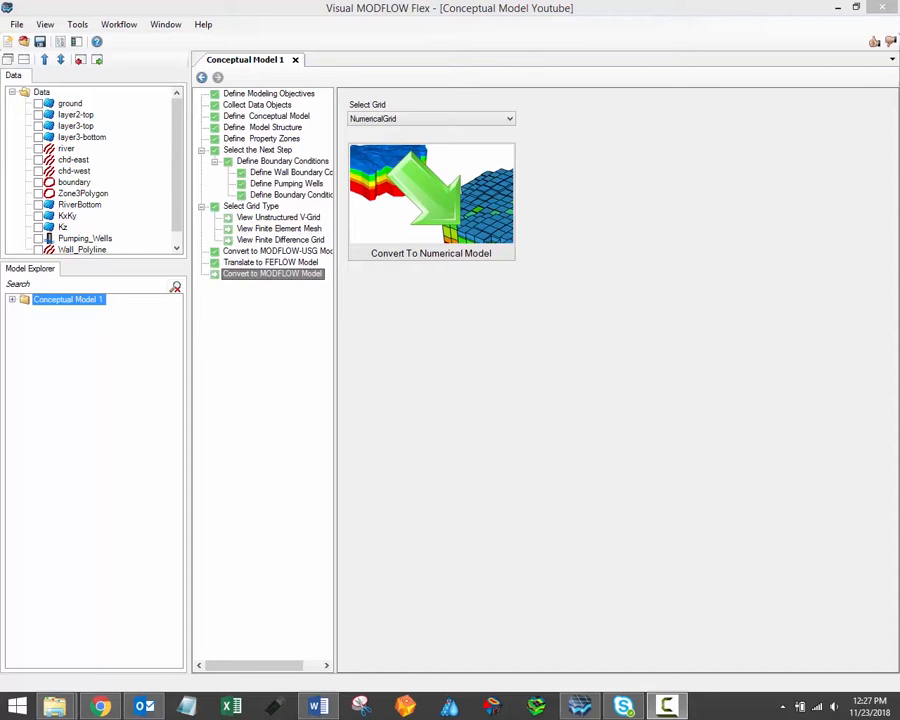
mouse_move(676, 256)
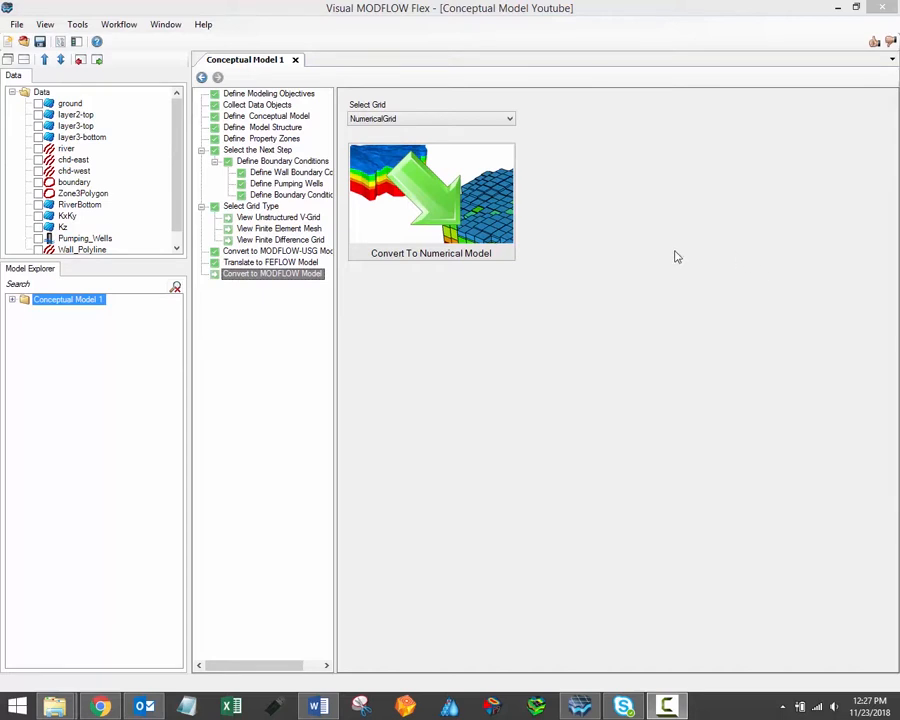
mouse_move(688, 260)
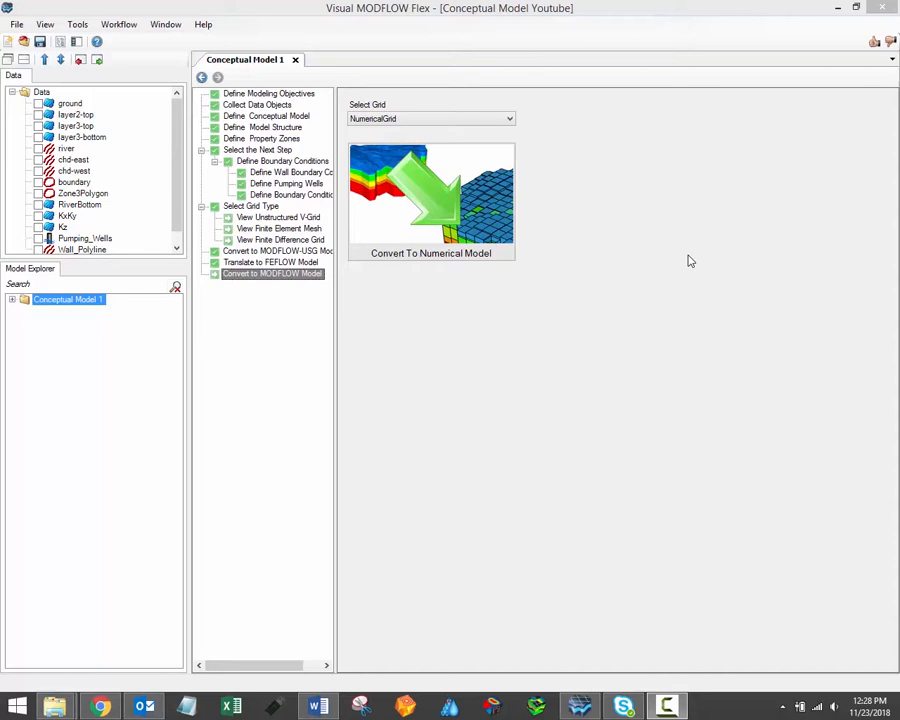
mouse_move(688, 264)
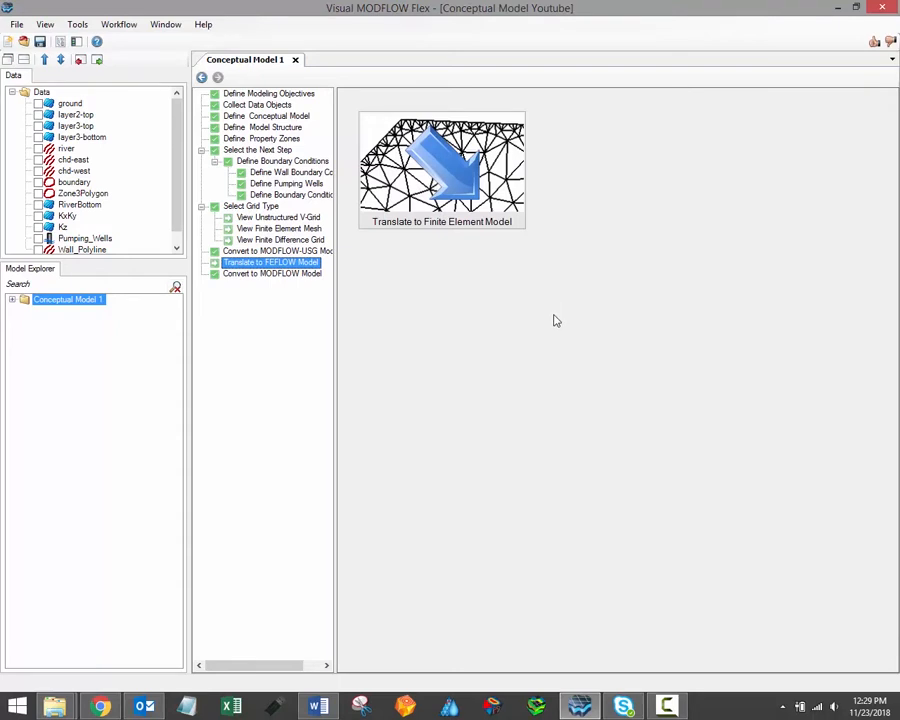
mouse_move(580, 276)
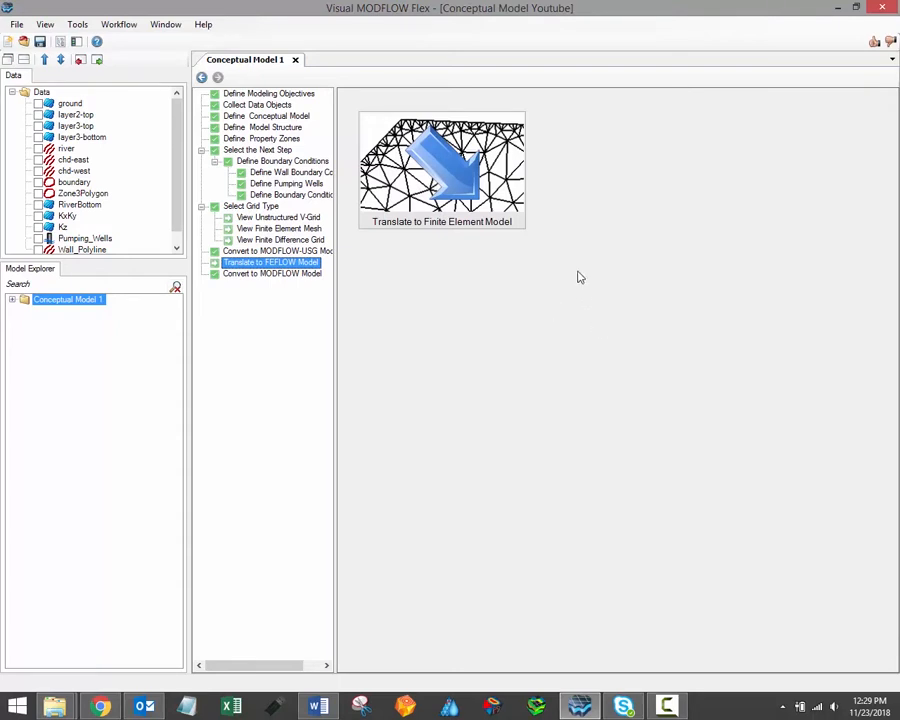
mouse_move(612, 334)
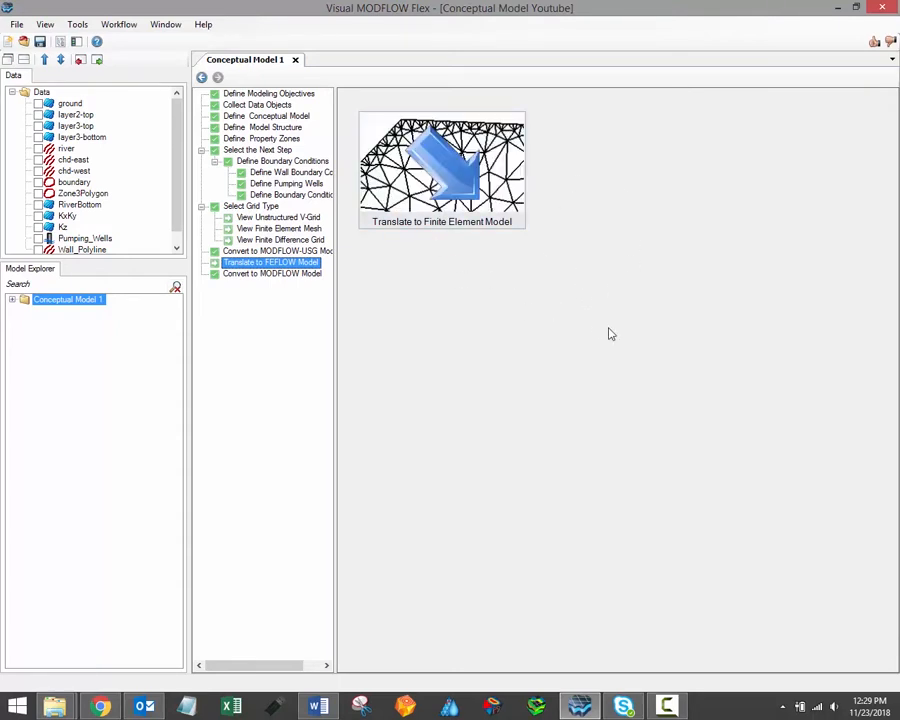
mouse_move(604, 334)
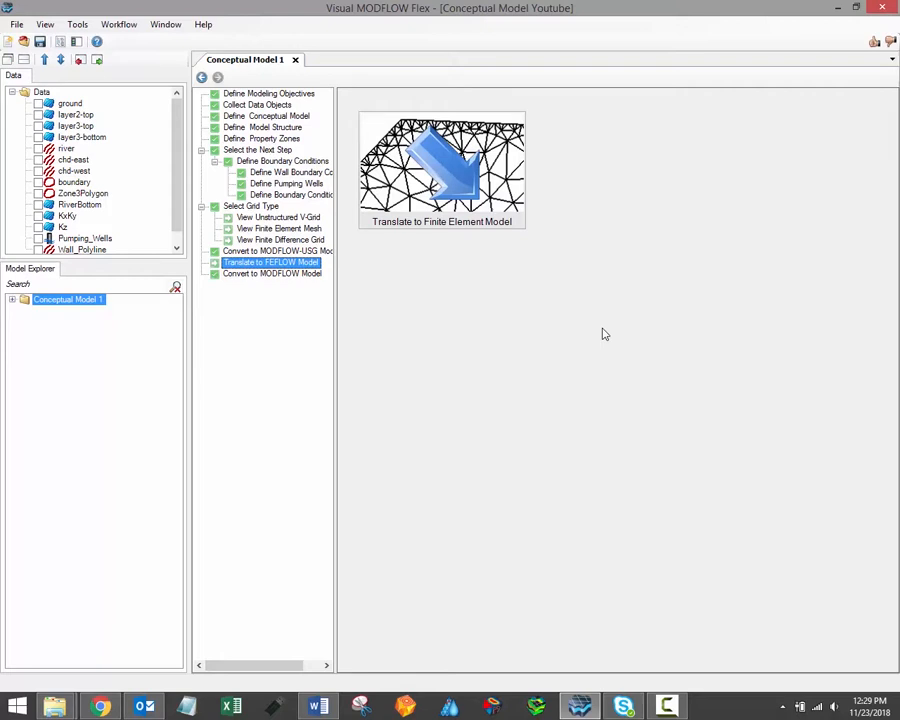
mouse_move(532, 334)
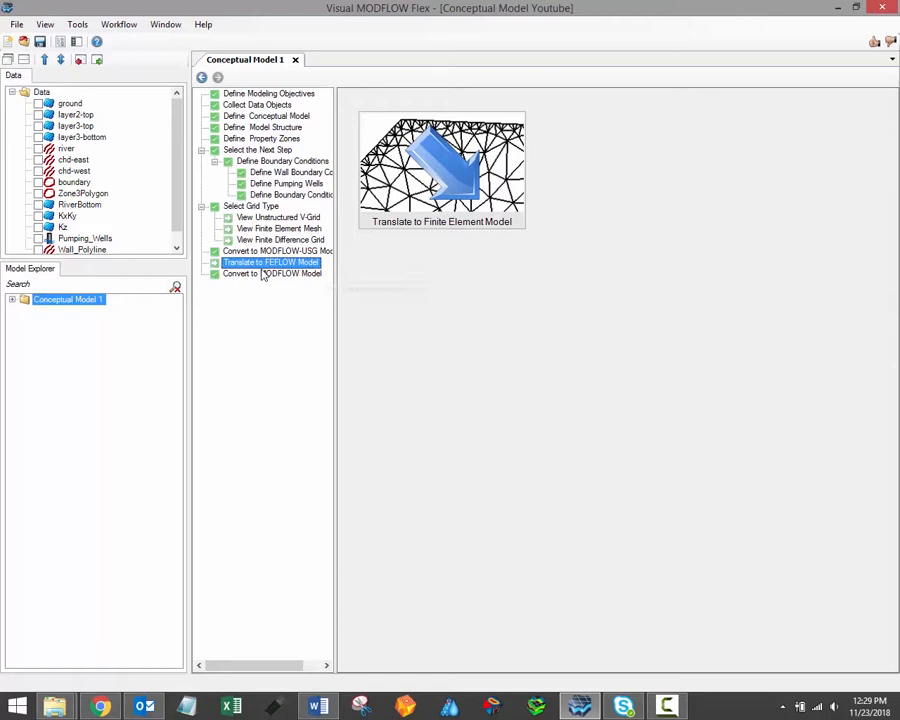
Return to the Convert to MODFLOW Model step with NumericalGrid kept as the target grid
click(272, 272)
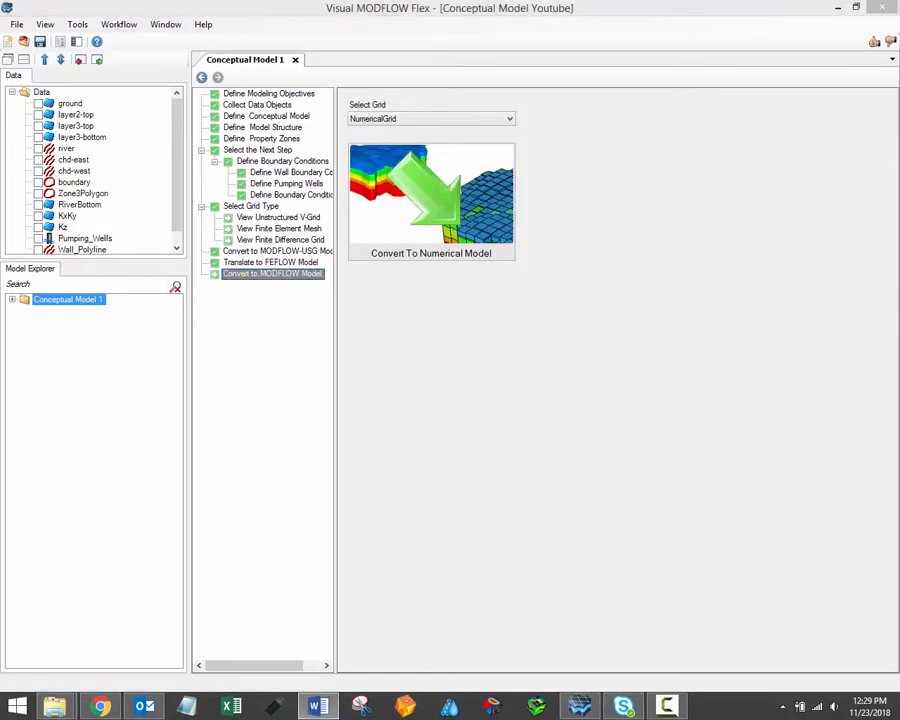
mouse_move(630, 260)
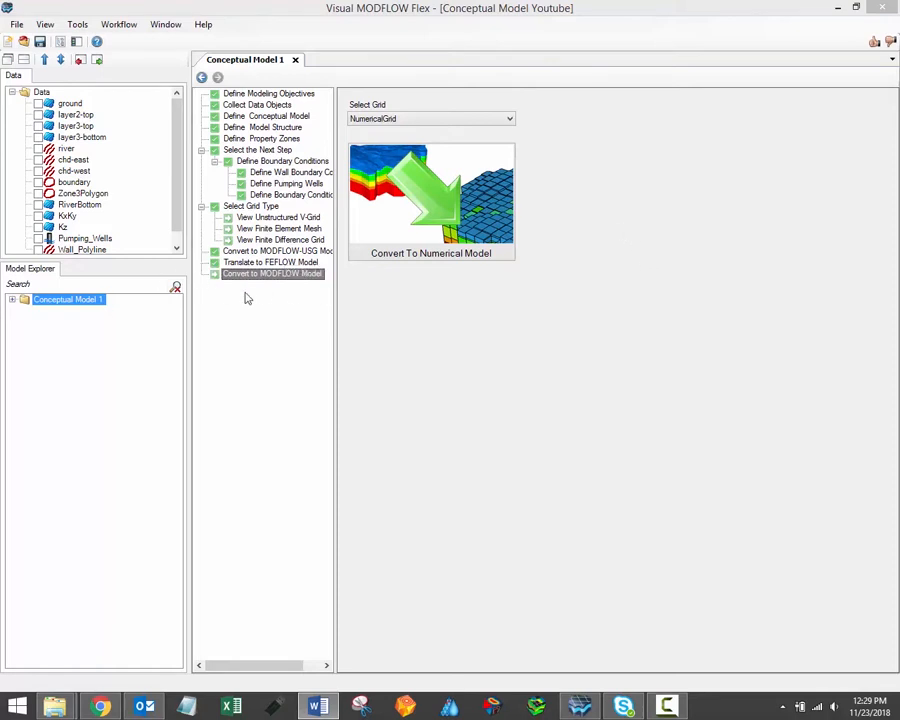
mouse_move(546, 324)
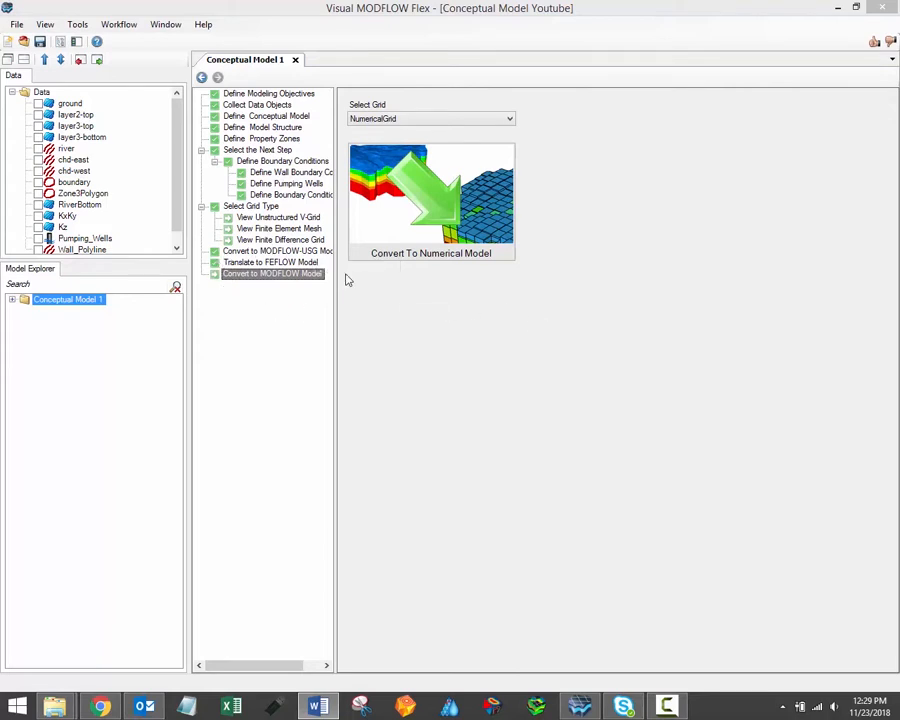
mouse_move(526, 322)
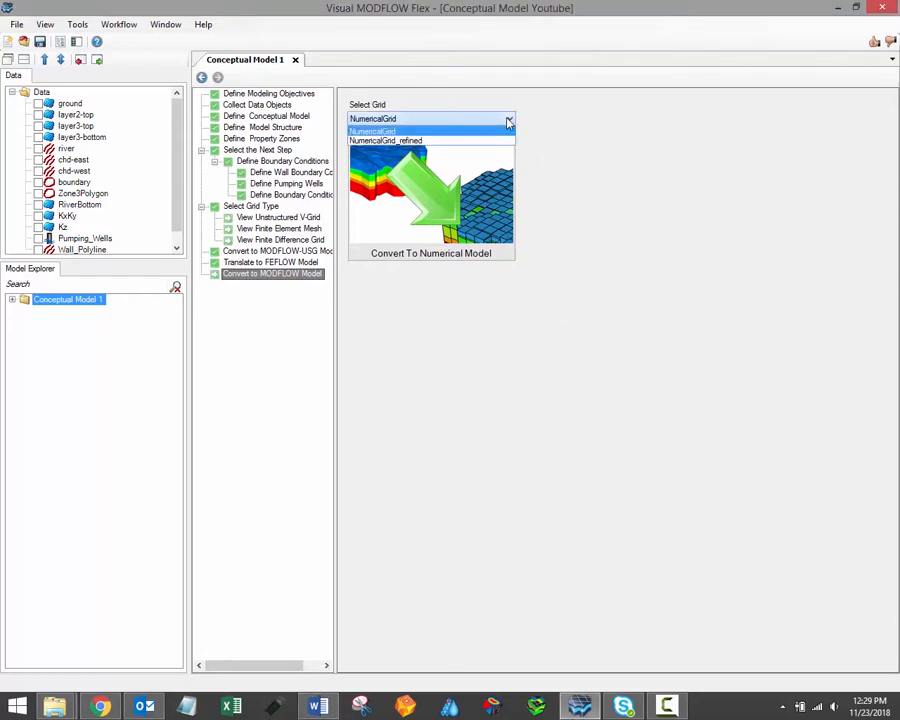
mouse_move(504, 140)
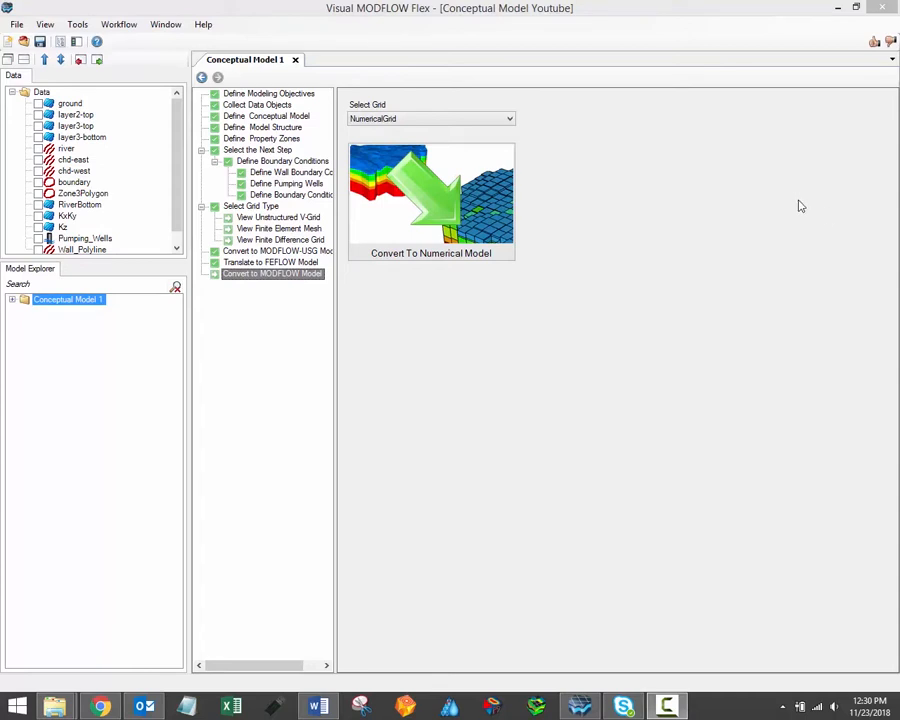
mouse_move(510, 204)
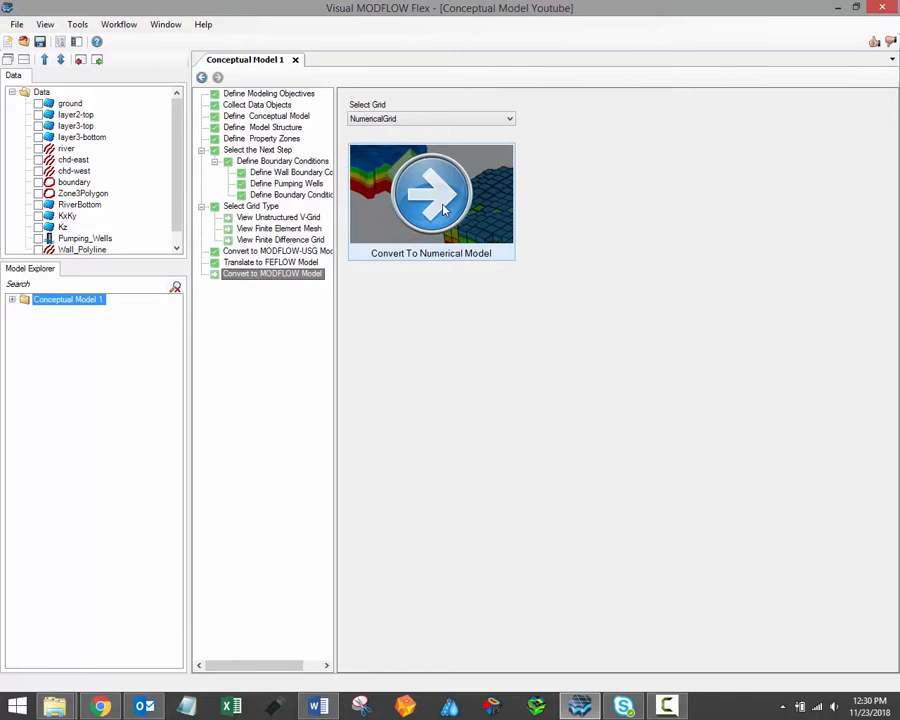
Run Convert To Numerical Model on NumericalGrid until the conversion log reports completion
click(432, 192)
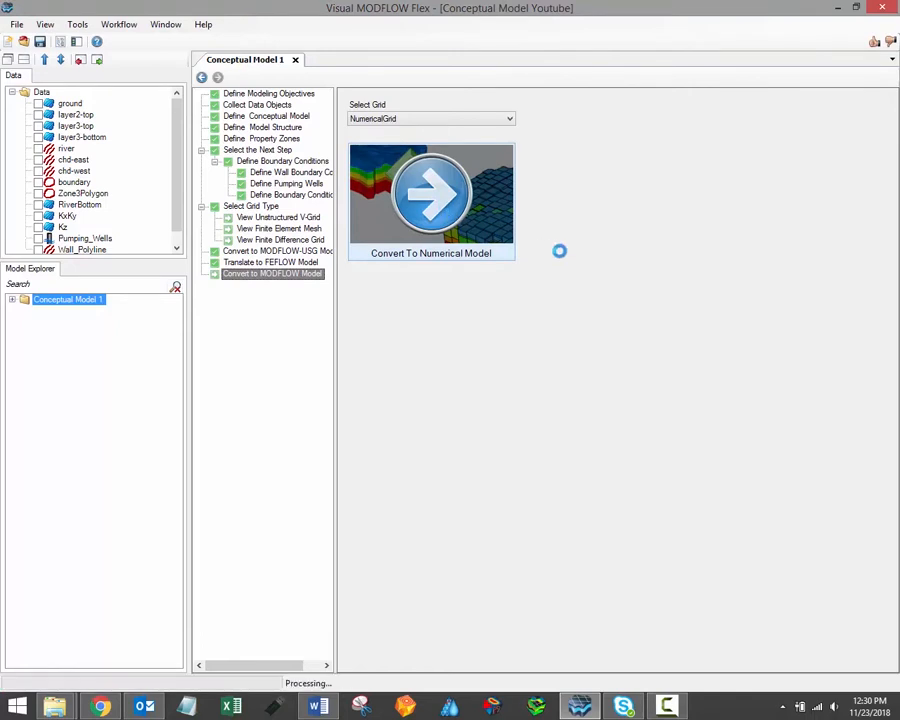
mouse_move(548, 236)
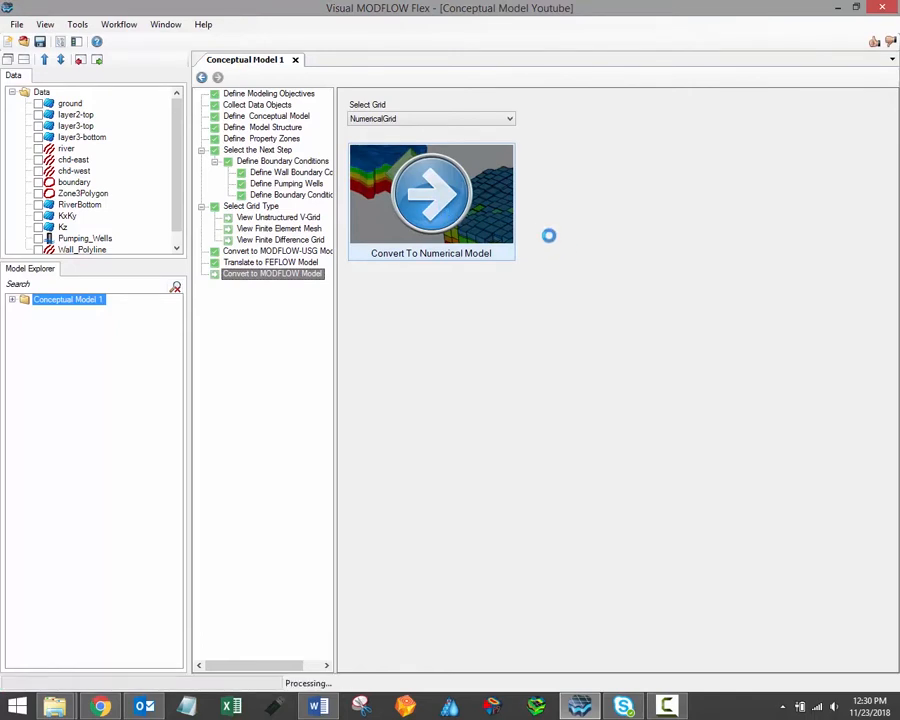
click(432, 196)
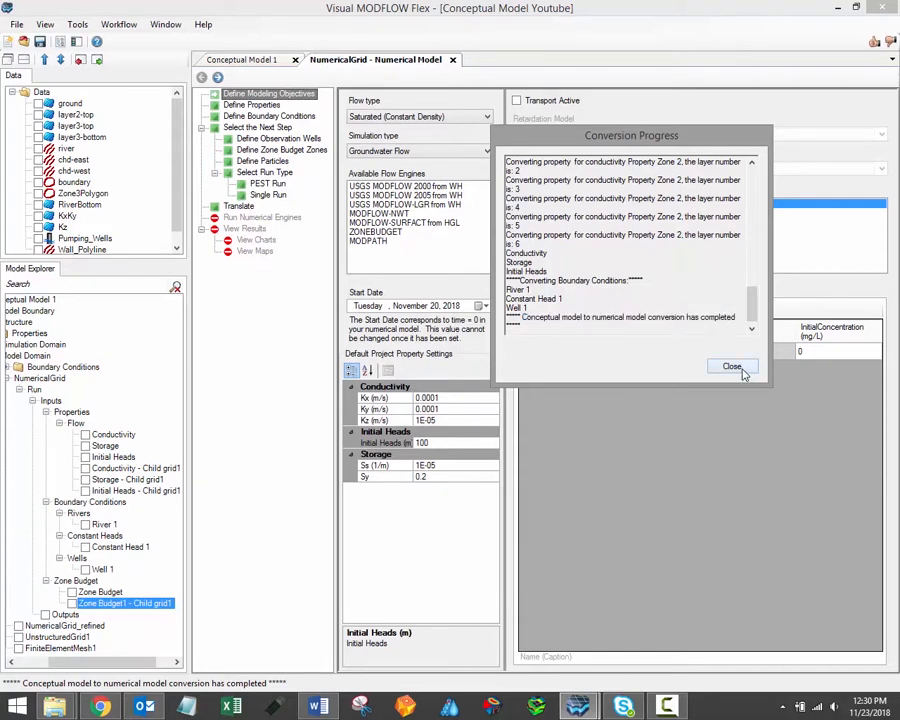
Dismiss the conversion report and select the Run item under NumericalGrid in the model tree
click(732, 366)
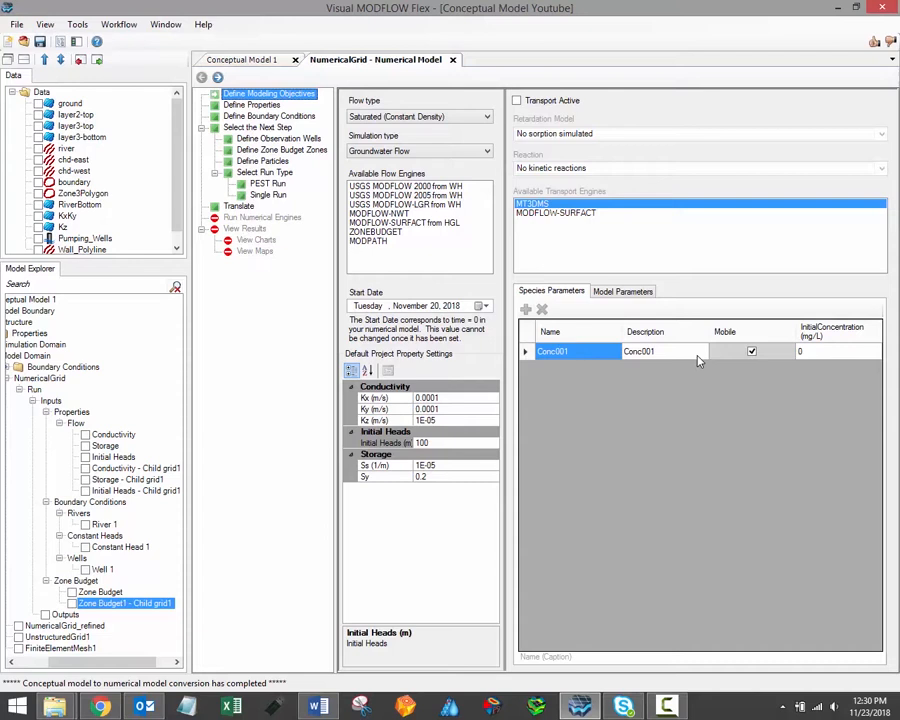
mouse_move(120, 542)
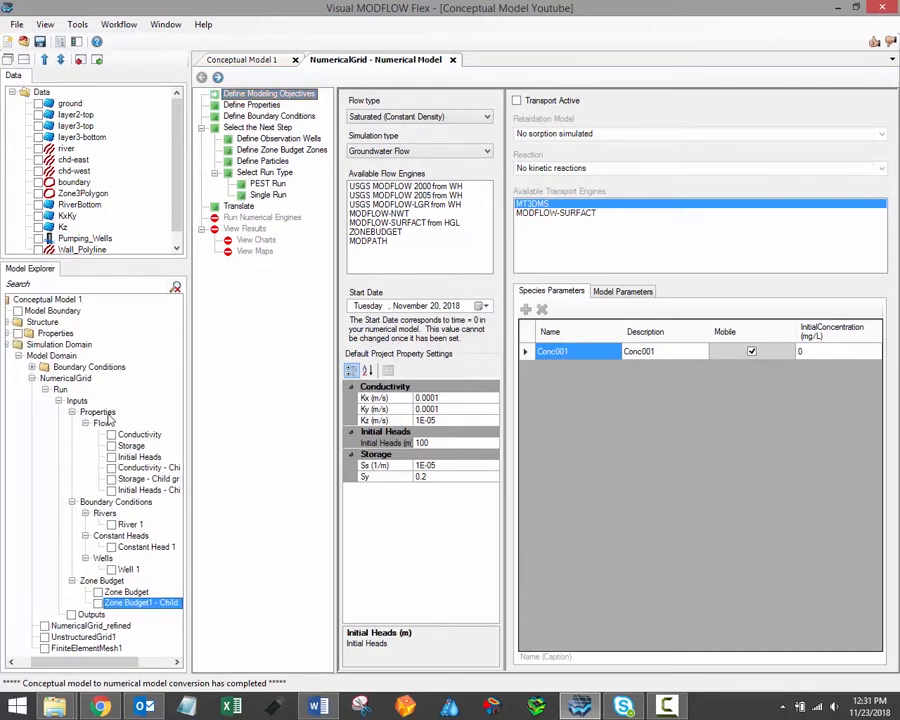
click(64, 378)
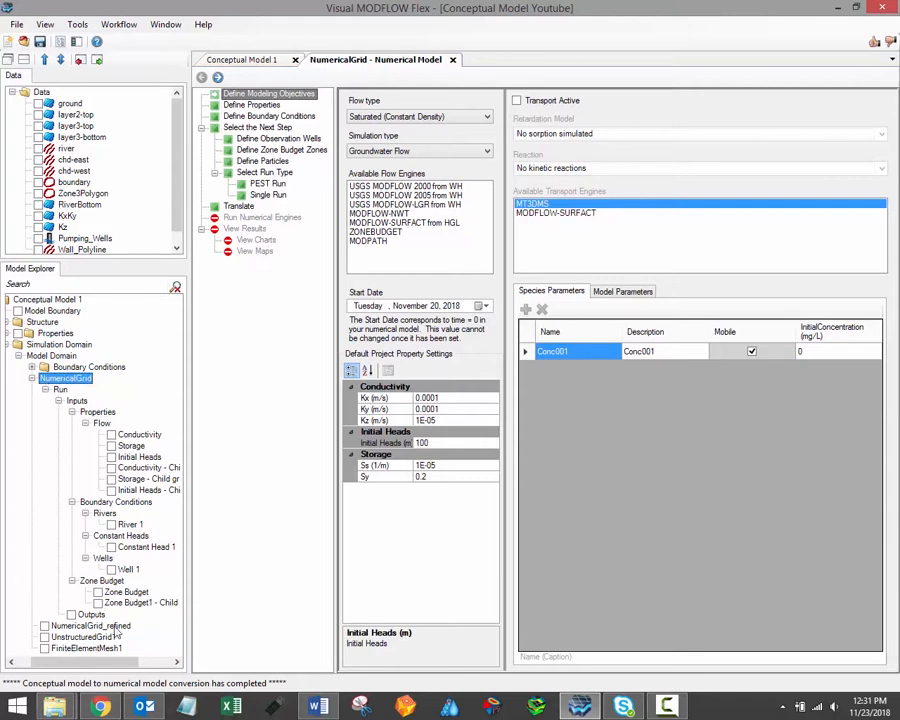
click(62, 390)
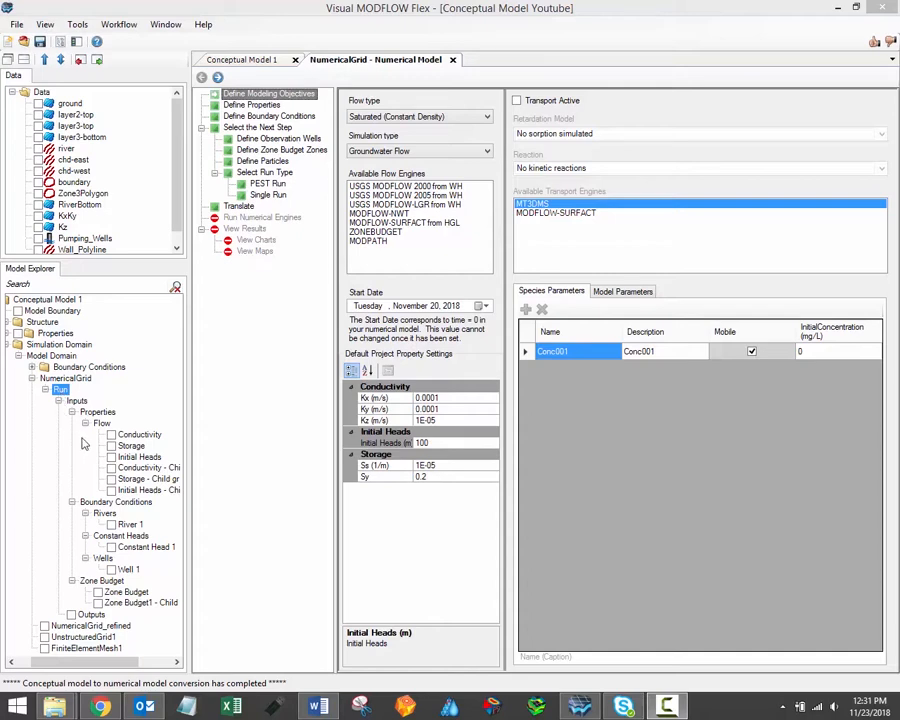
mouse_move(84, 424)
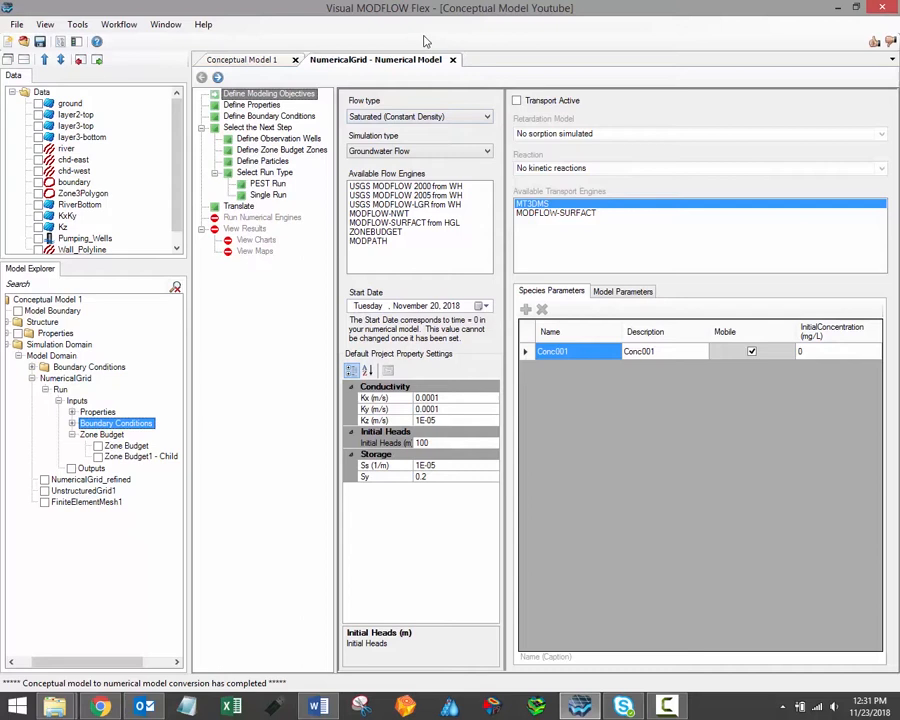
mouse_move(416, 90)
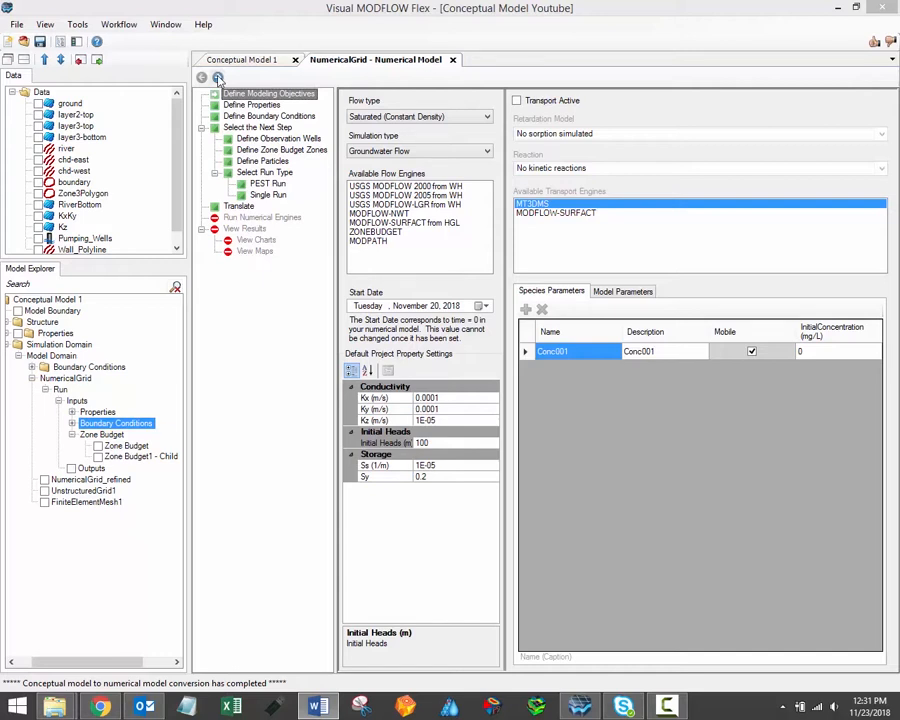
Advance the NumericalGrid-Run workflow through Define Boundary Conditions to Select Run Type
click(216, 80)
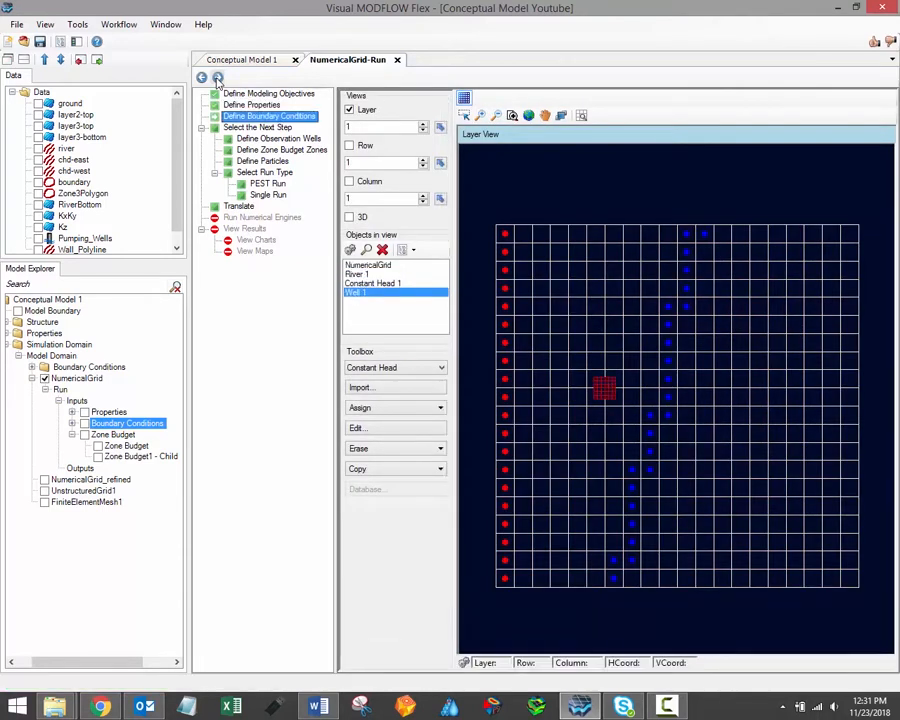
click(258, 128)
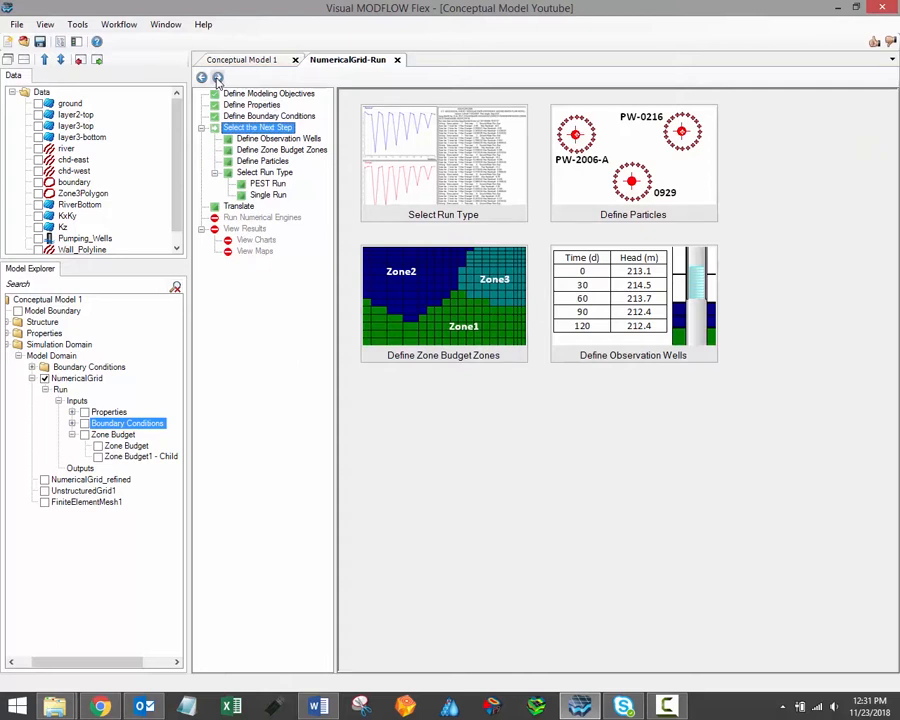
click(264, 172)
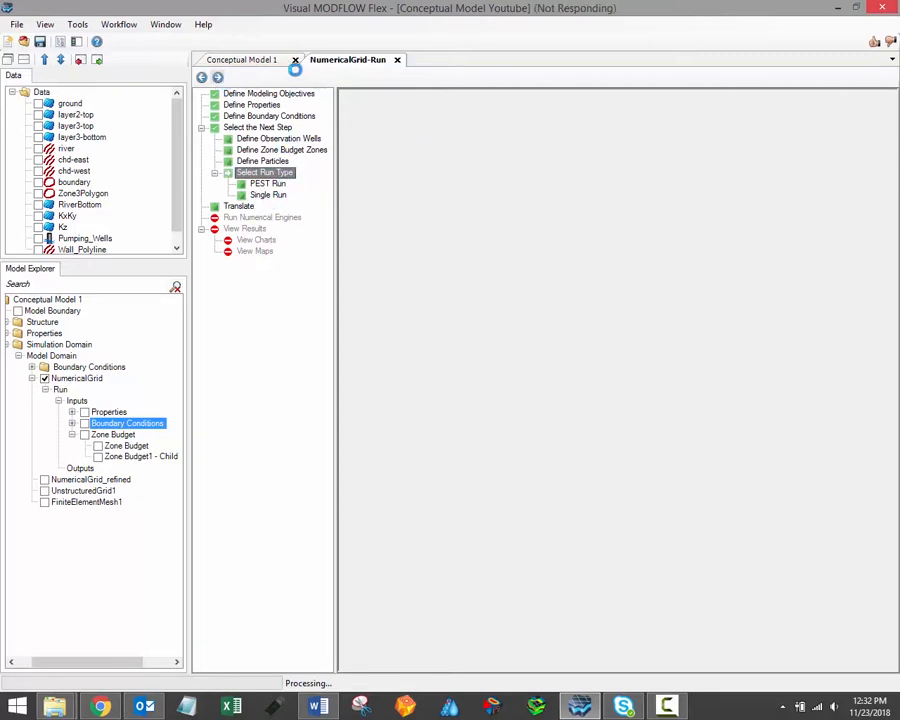
Check the NumericalGrid-Run workflow's Single Run settings, then return to Conceptual Model 1
click(244, 60)
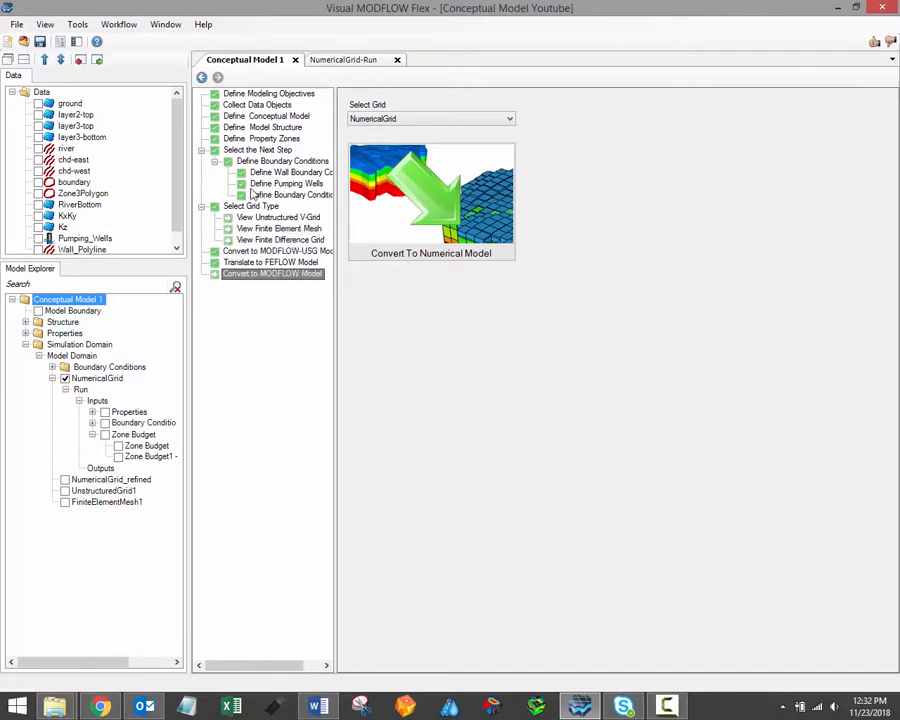
mouse_move(268, 244)
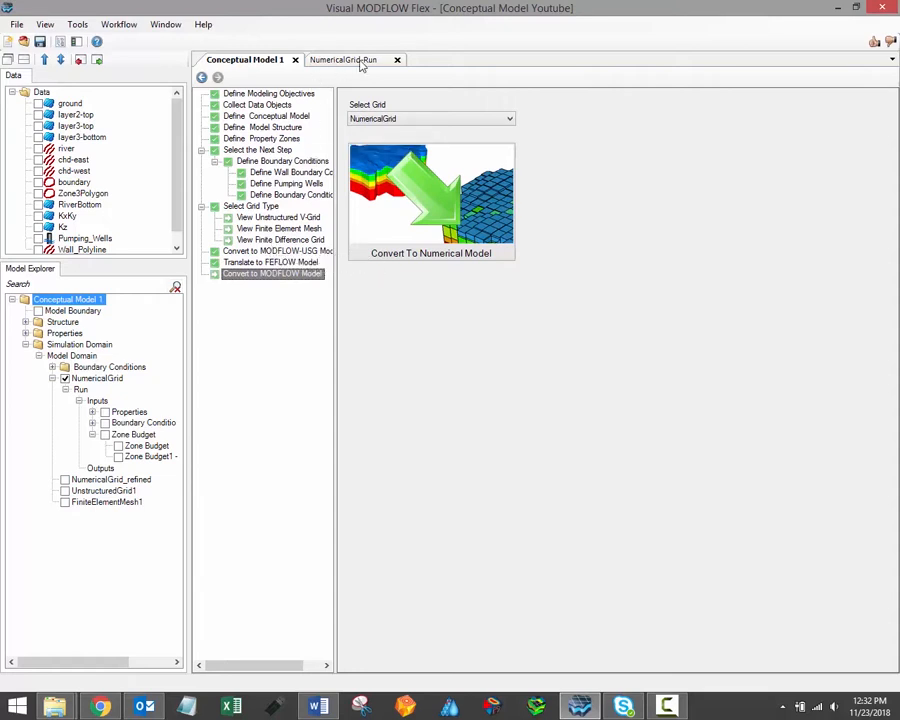
click(344, 60)
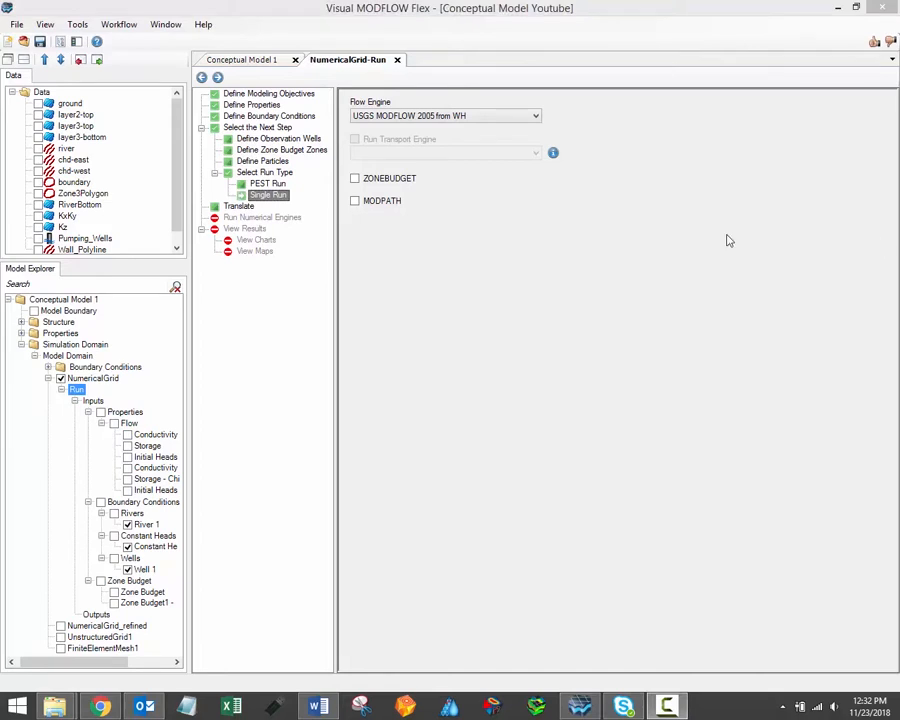
mouse_move(264, 62)
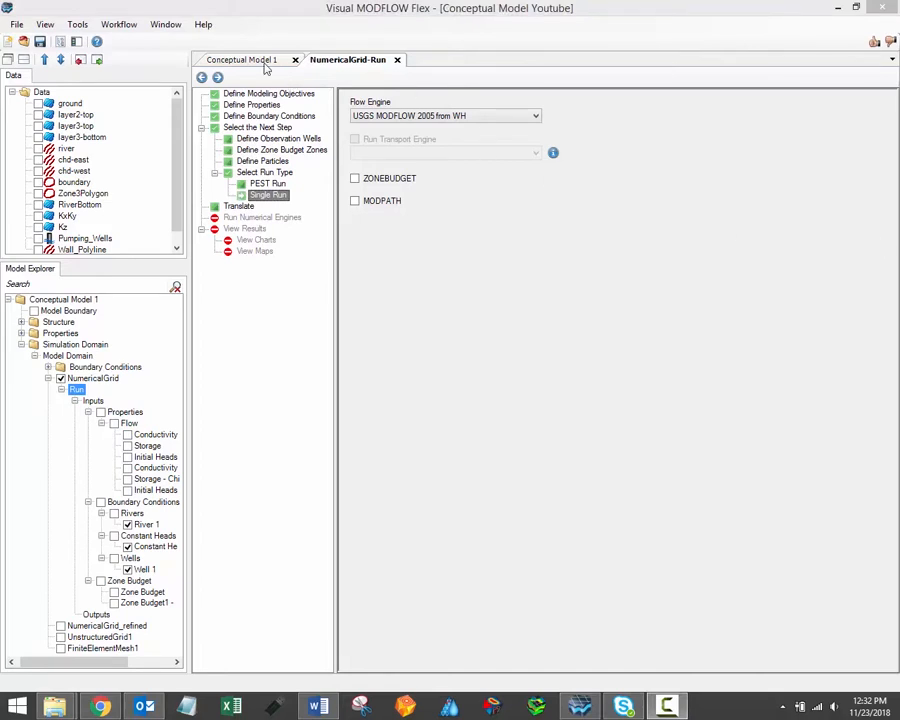
click(240, 60)
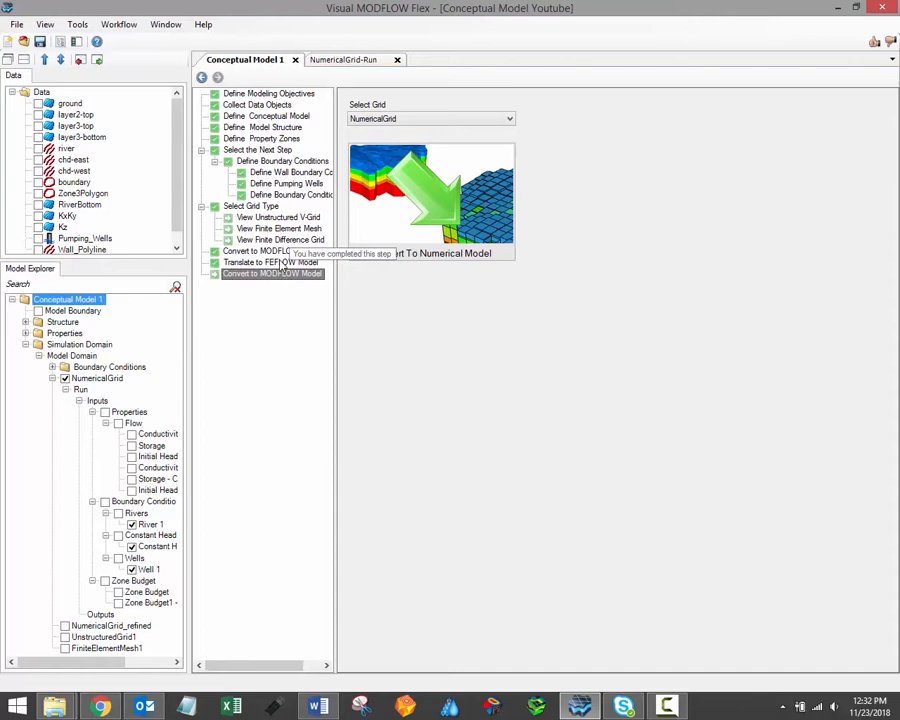
mouse_move(332, 240)
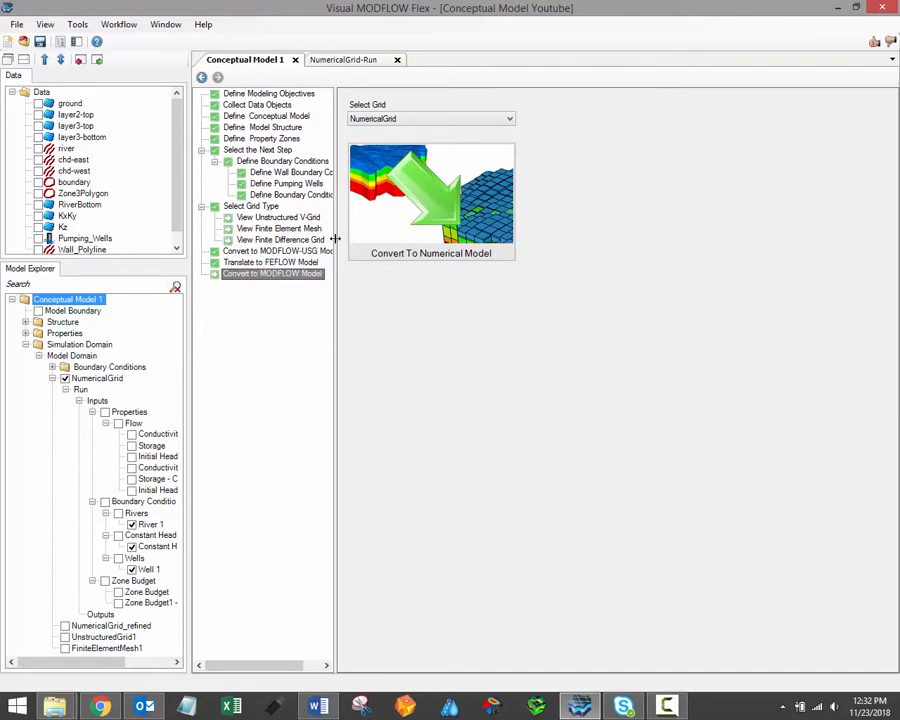
Start the Convert to MODFLOW-USG Model conversion onto UnstructuredGrid1
click(280, 250)
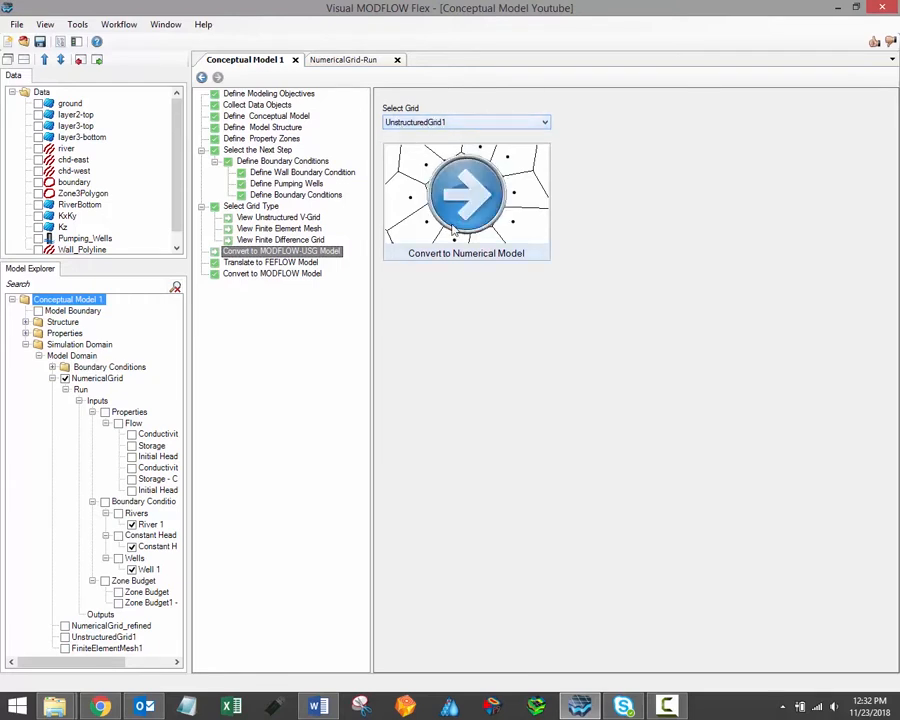
click(466, 190)
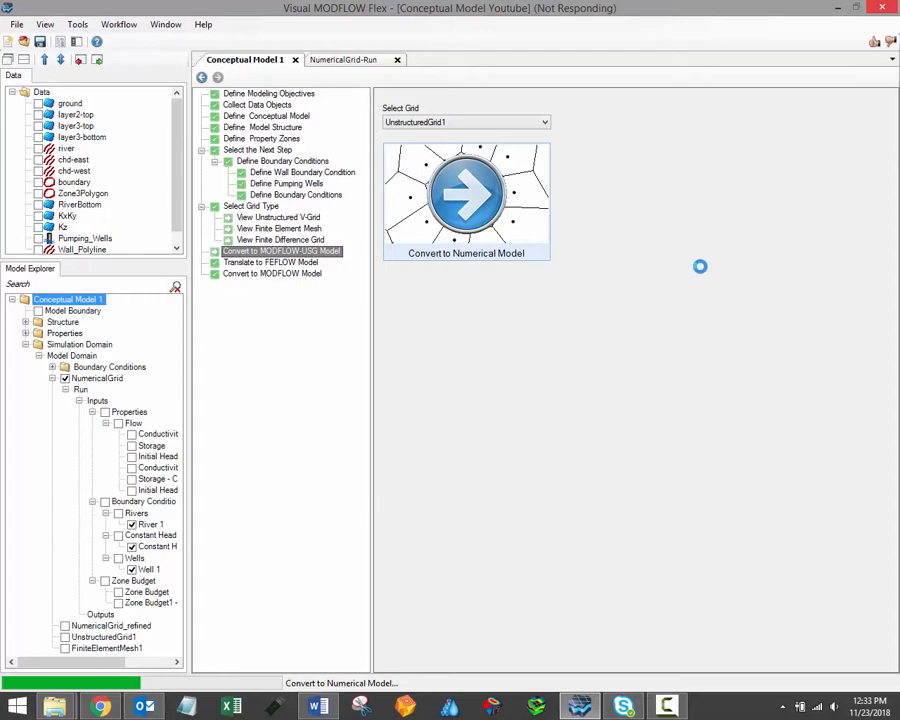
Finish the MODFLOW-USG conversion and select UnstructuredGrid1 in the Model Explorer to show its conductivity zones
click(466, 192)
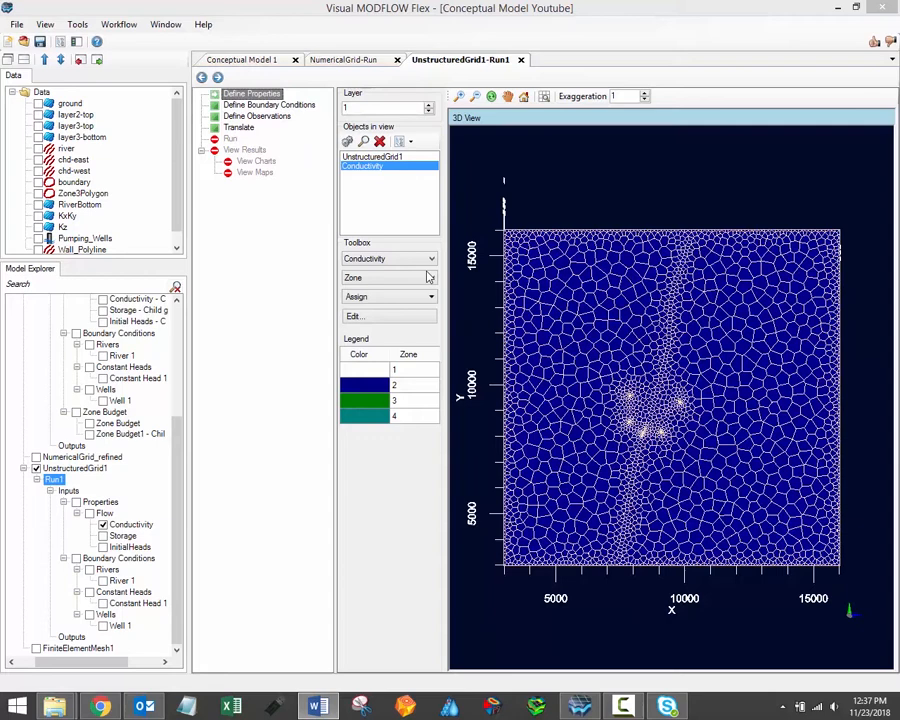
mouse_move(196, 504)
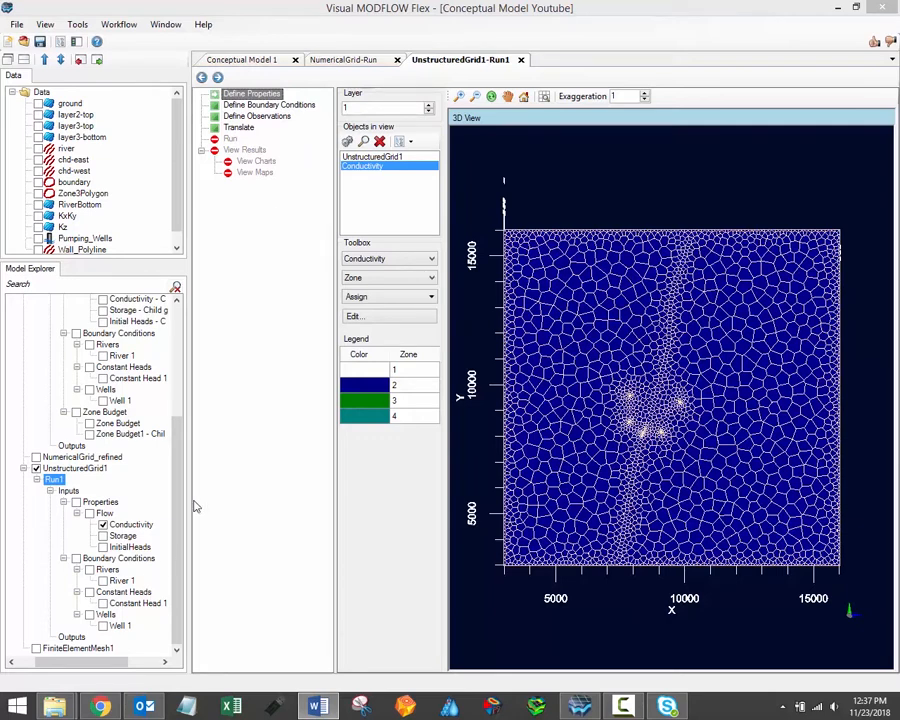
mouse_move(96, 476)
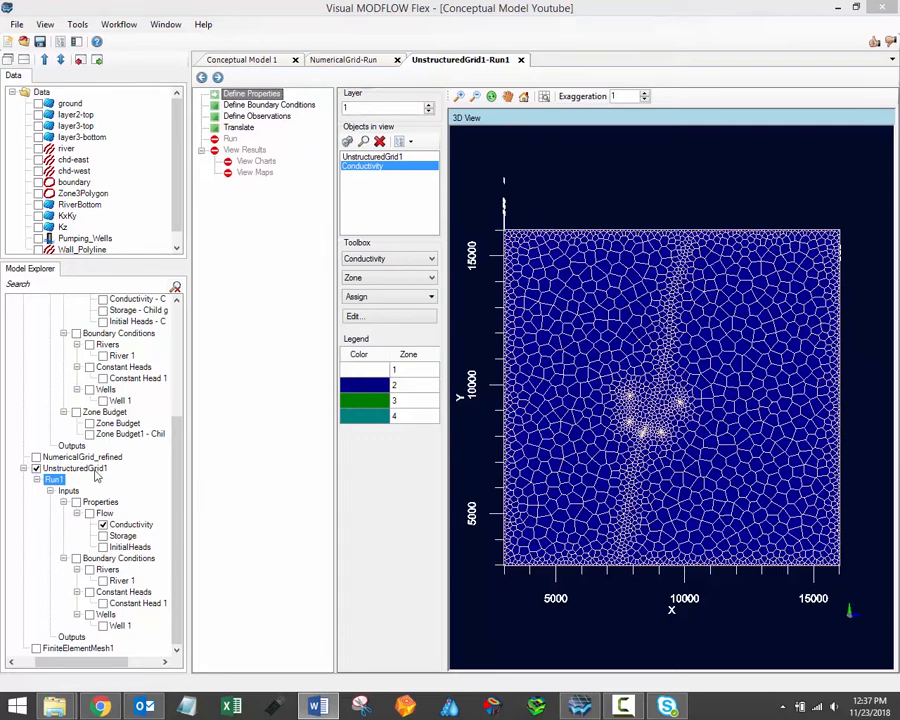
click(76, 468)
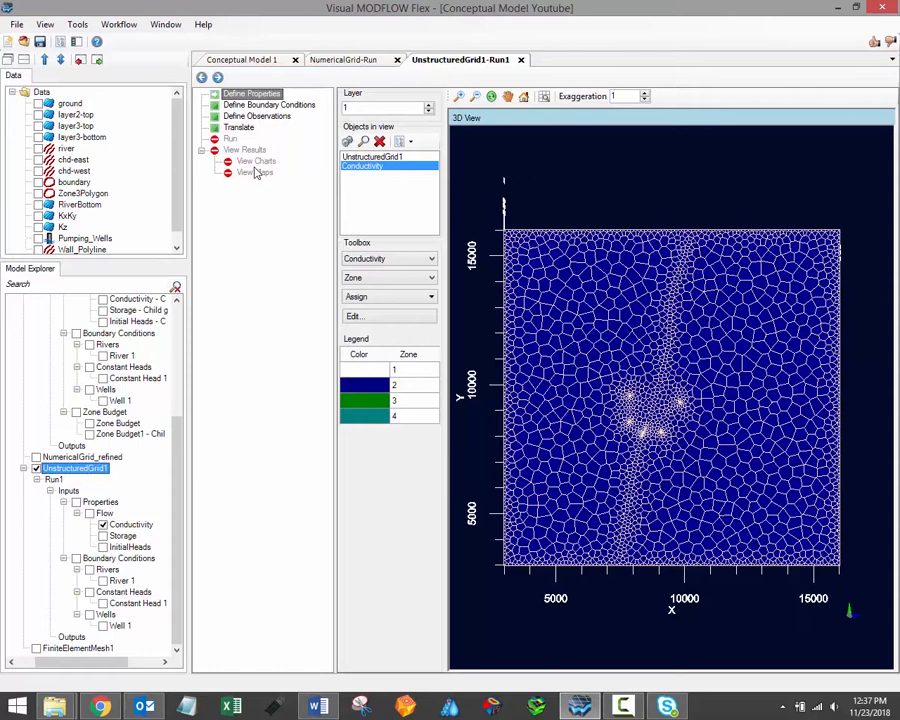
mouse_move(284, 108)
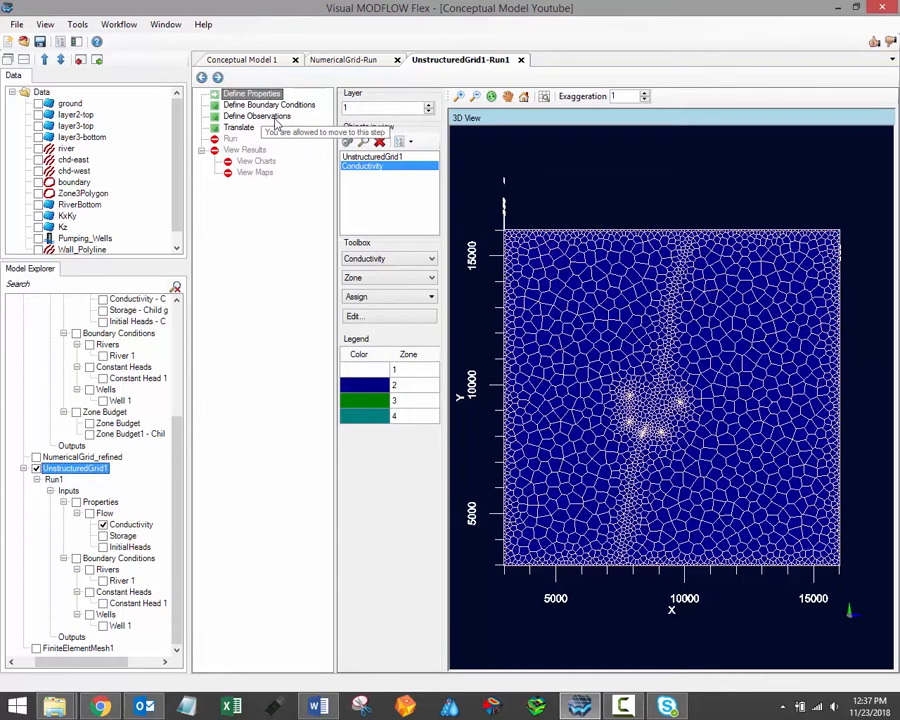
click(342, 60)
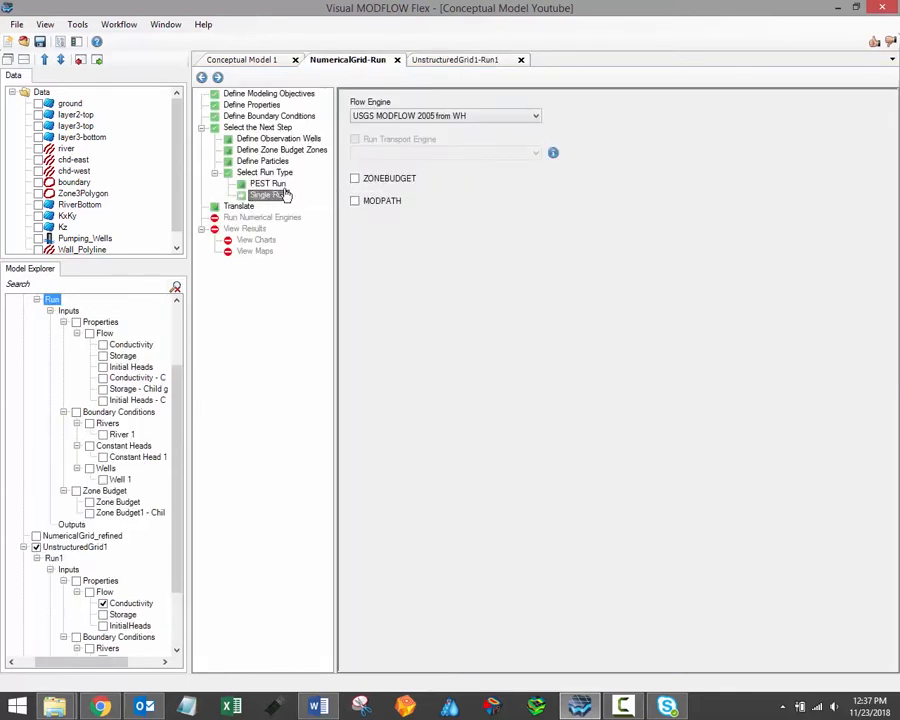
mouse_move(288, 144)
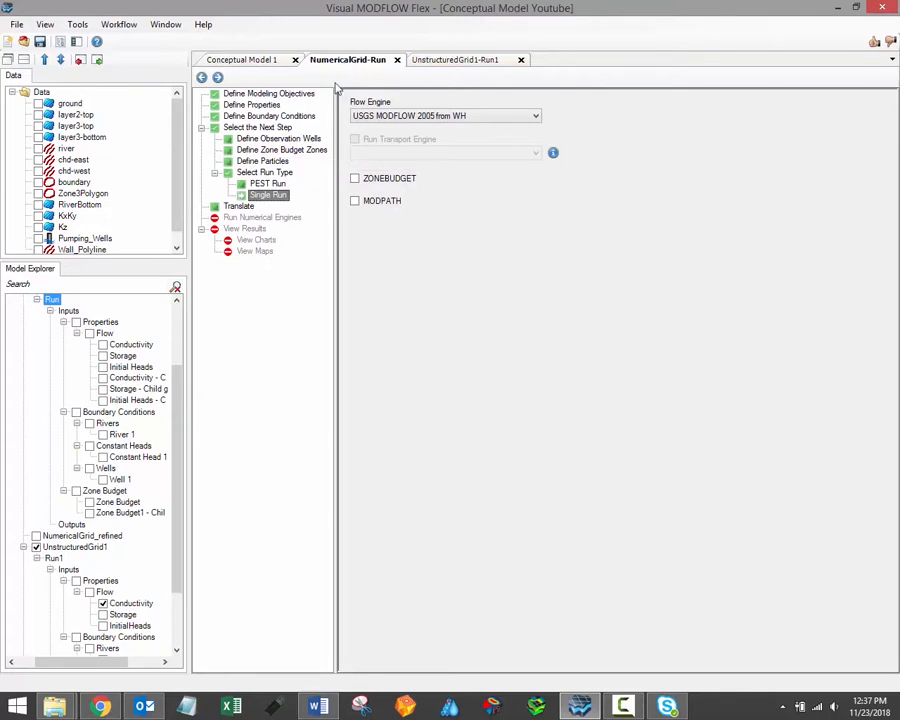
mouse_move(264, 160)
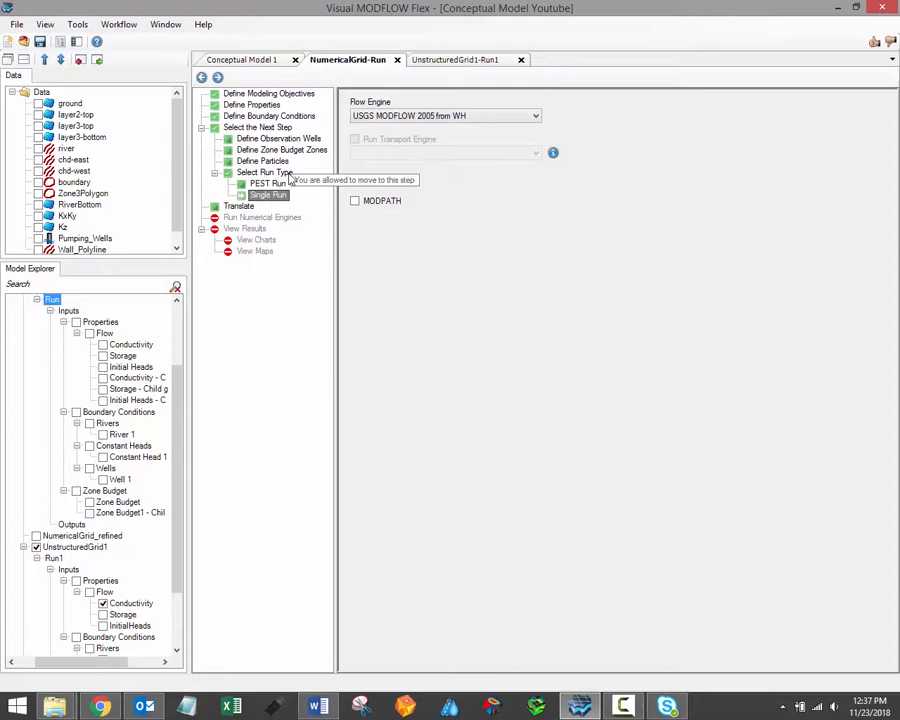
click(460, 60)
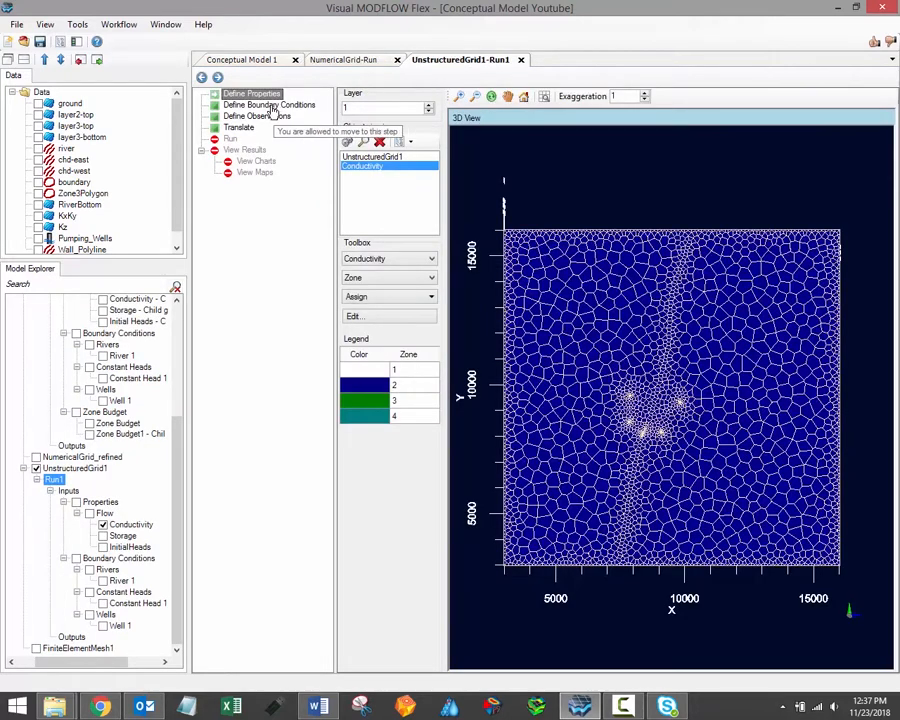